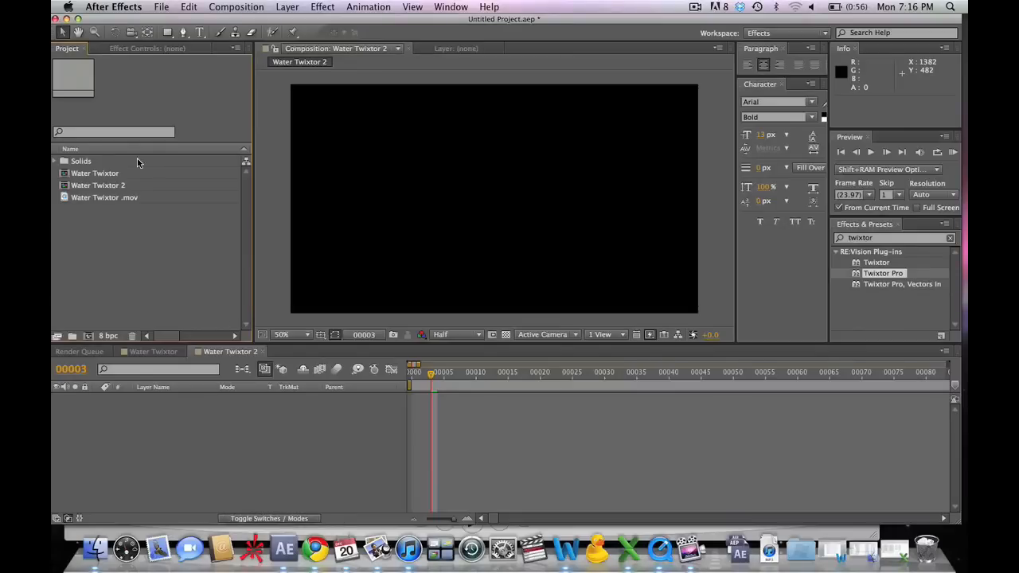
# Close the current project, discarding unsaved changes to leave an empty project
pyautogui.click(161, 6)
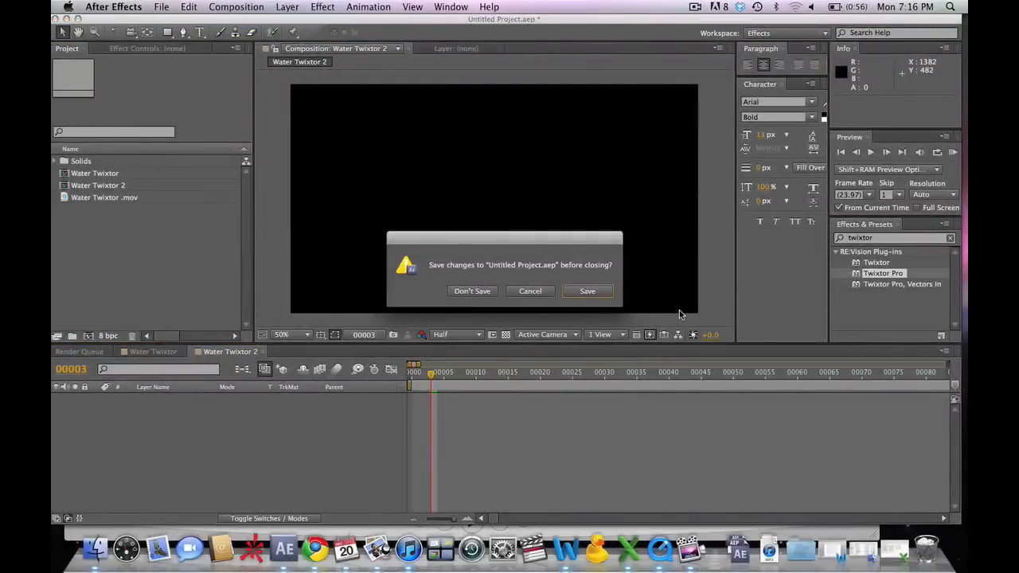
pyautogui.click(471, 289)
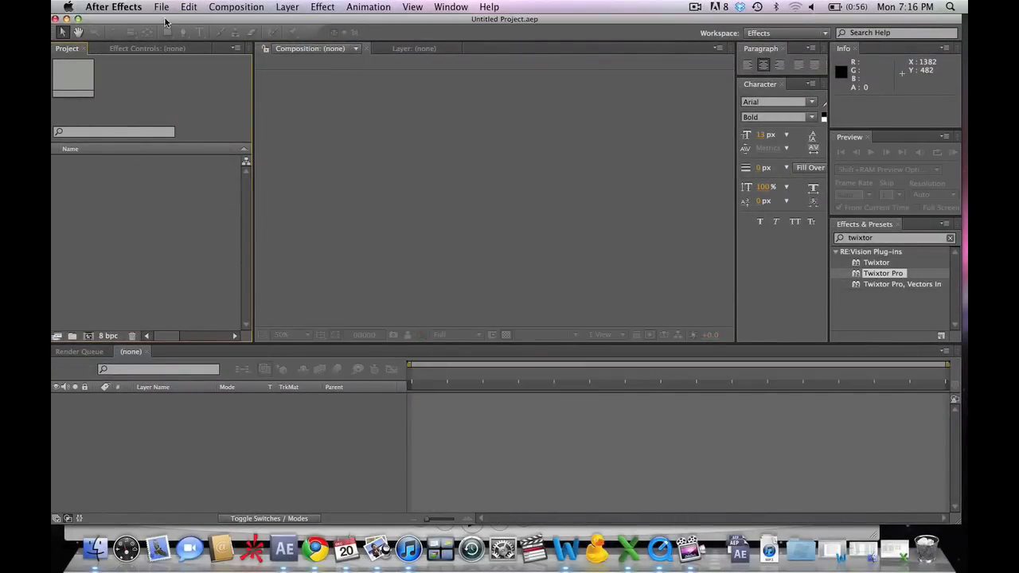
# Import Water Twixtor.mov and build a Water Twixtor composition from it
pyautogui.click(160, 7)
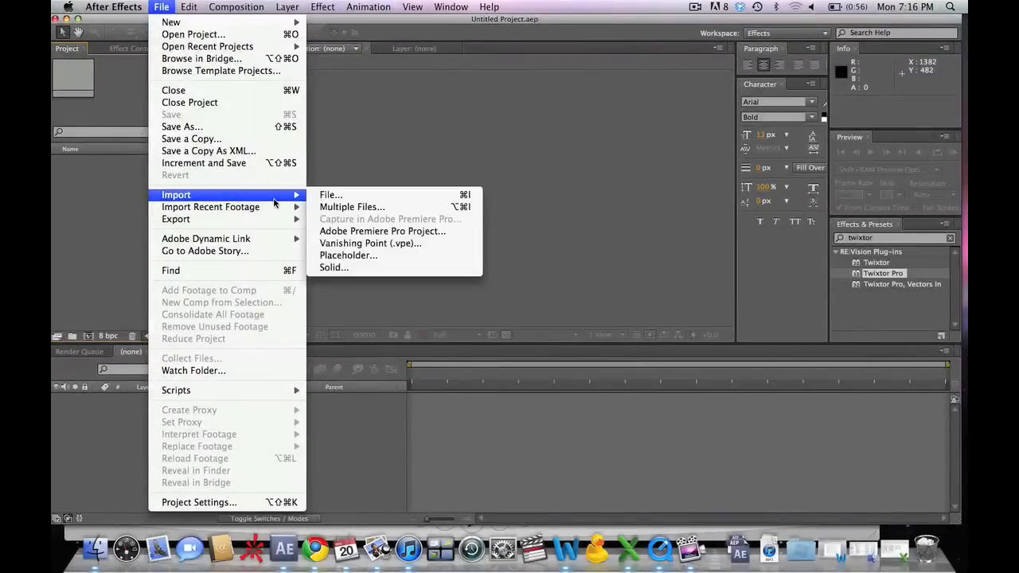
pyautogui.click(331, 195)
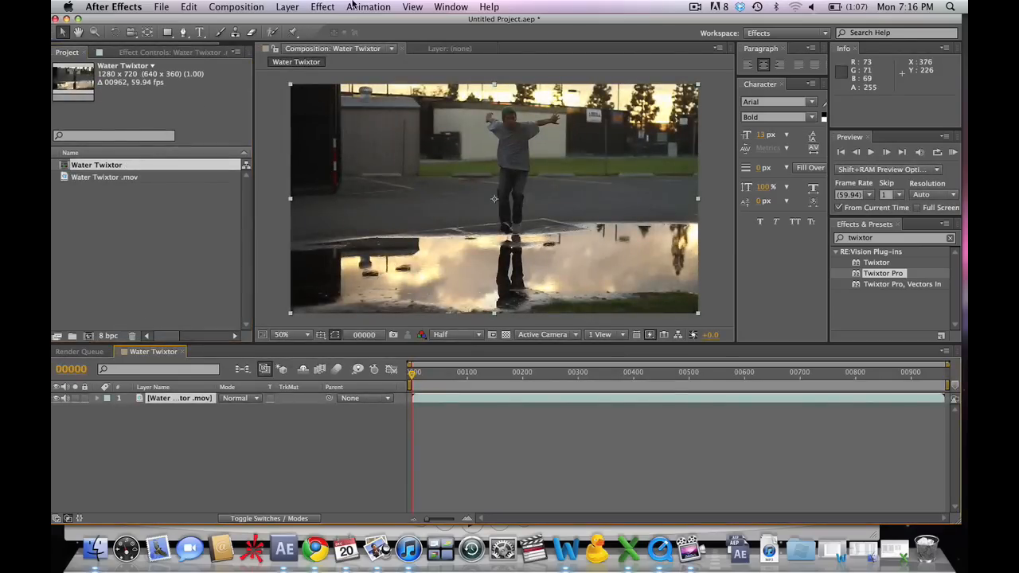
# Lengthen the Water Twixtor composition's duration in Composition Settings so it outlasts the clip
pyautogui.click(236, 6)
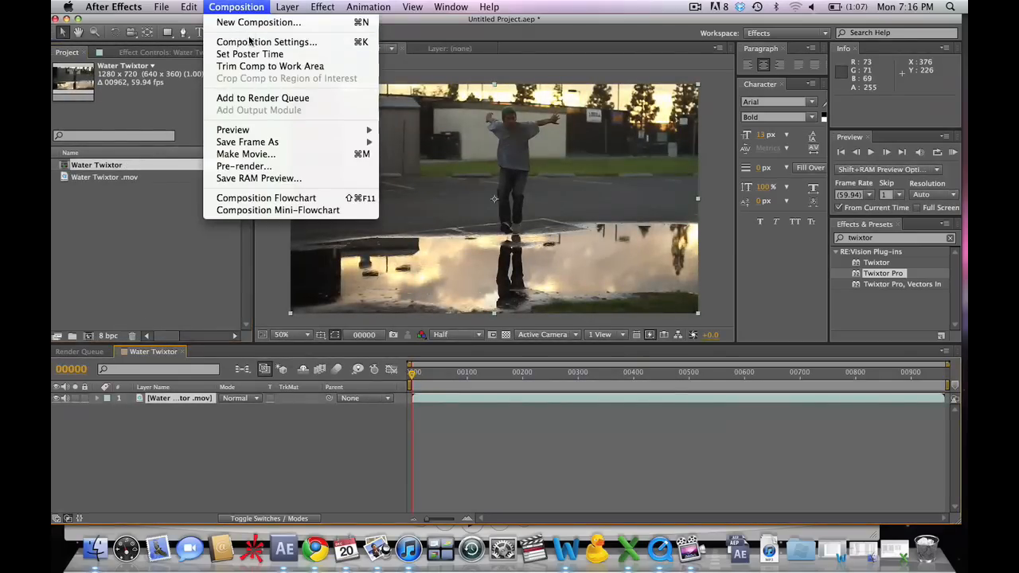
pyautogui.click(268, 41)
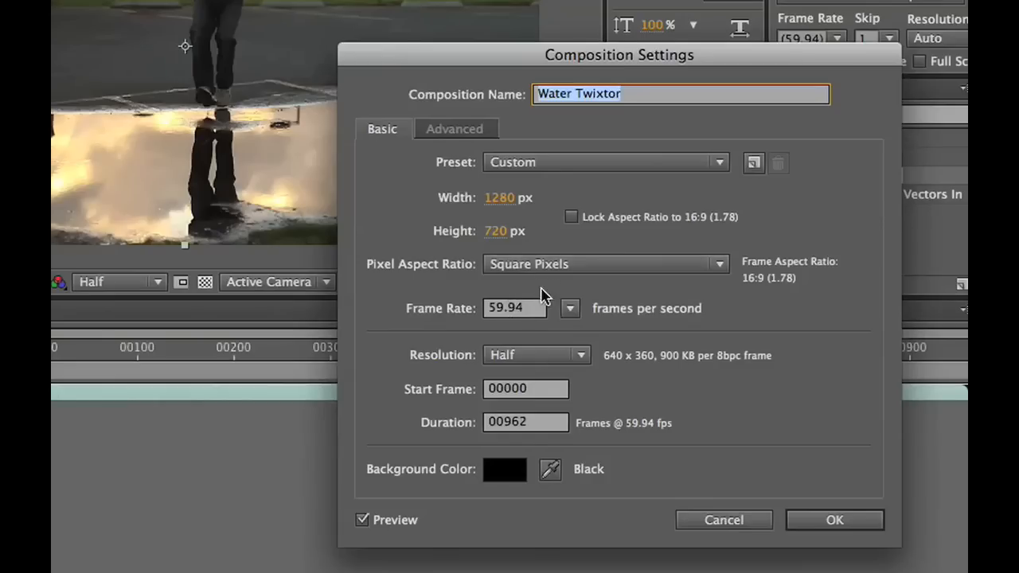
pyautogui.click(525, 422)
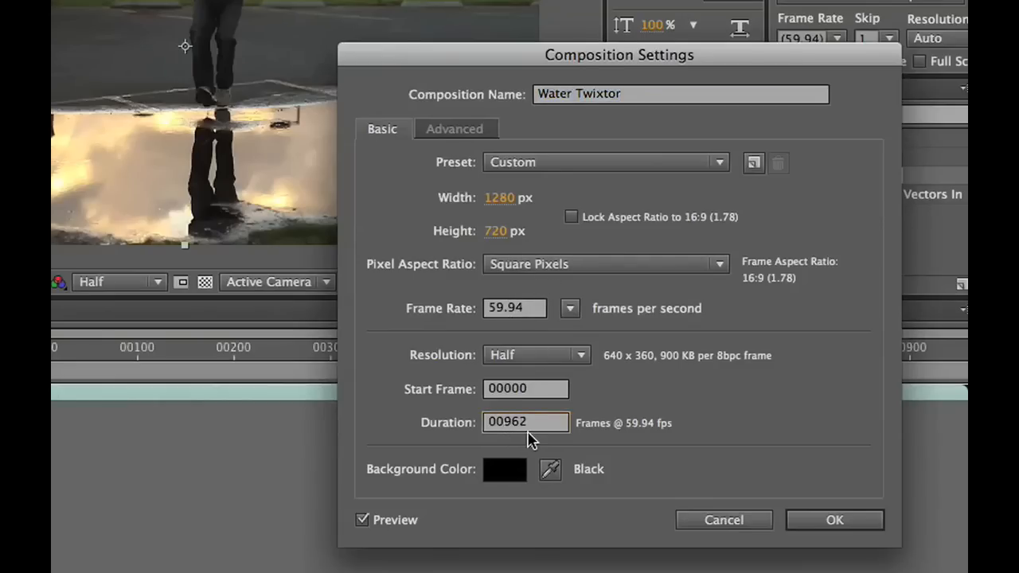
pyautogui.click(834, 519)
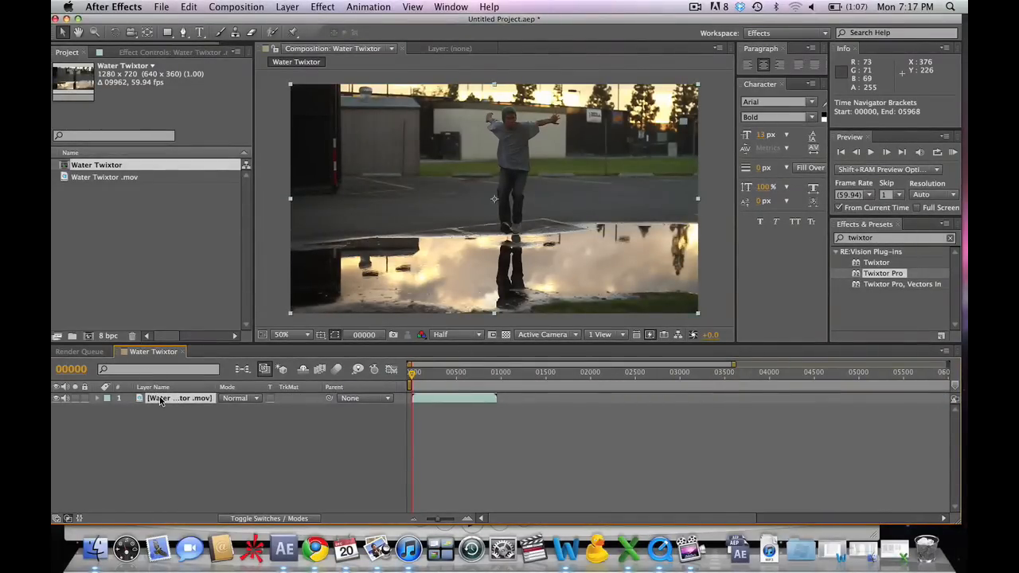
# Time-stretch the puddle clip layer to a 250% stretch factor
pyautogui.rightClick(178, 398)
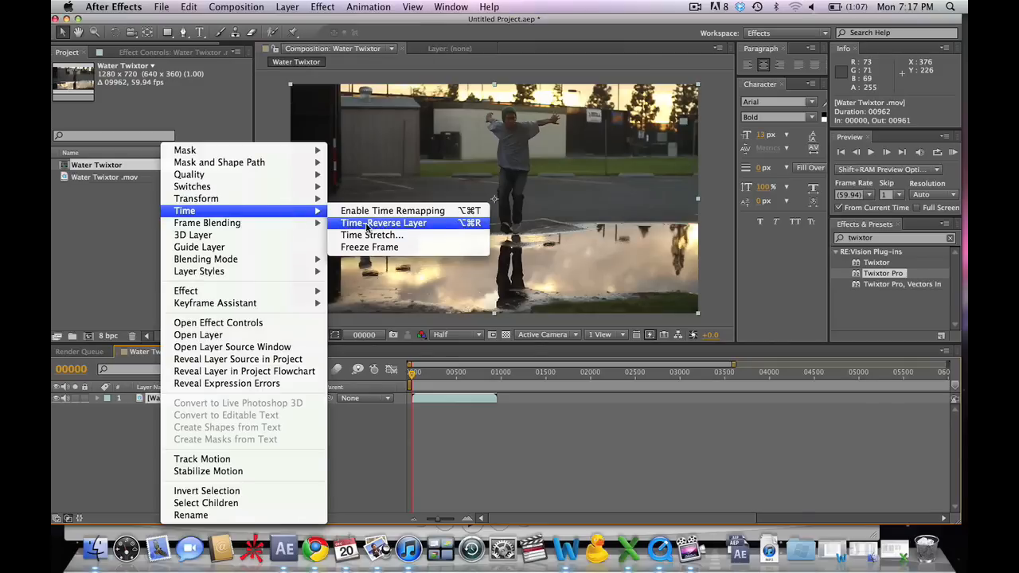
pyautogui.click(372, 236)
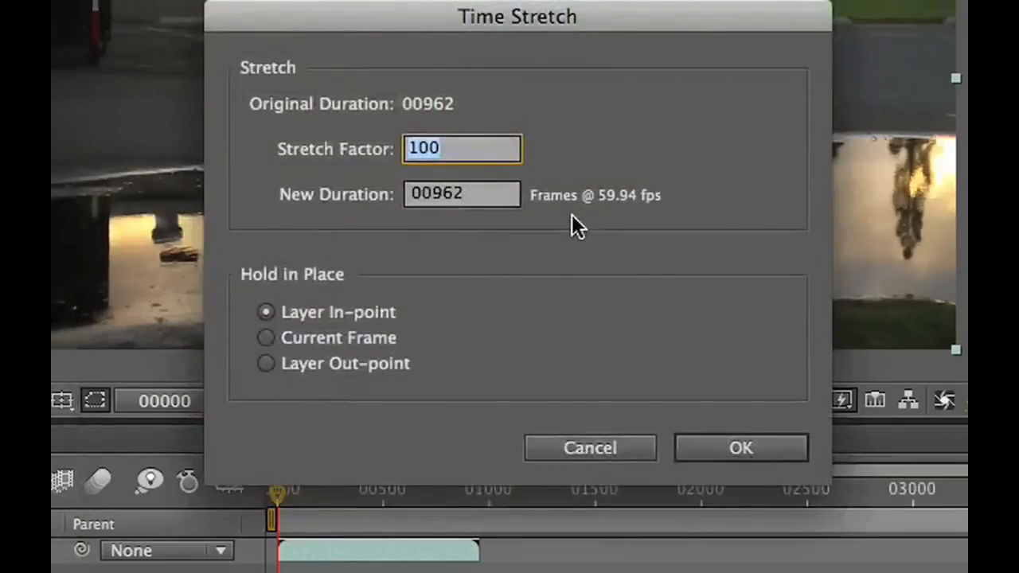
pyautogui.write('250')
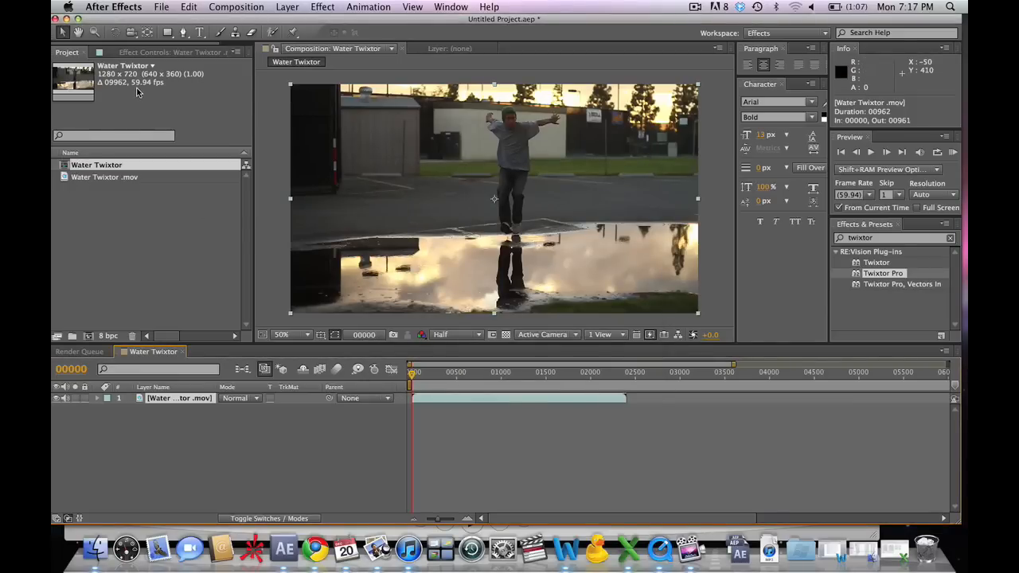
pyautogui.moveTo(140, 89)
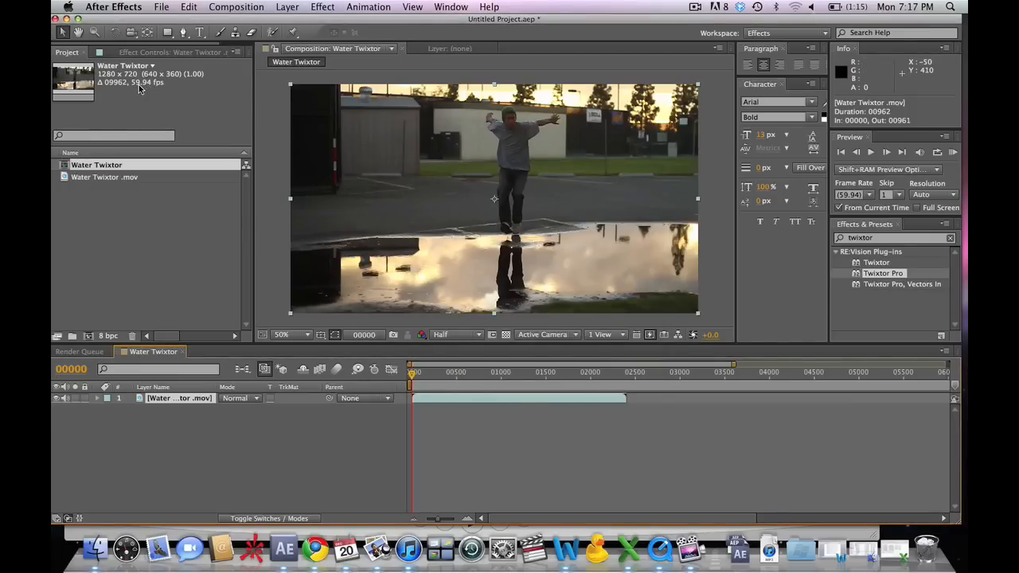
pyautogui.moveTo(182, 410)
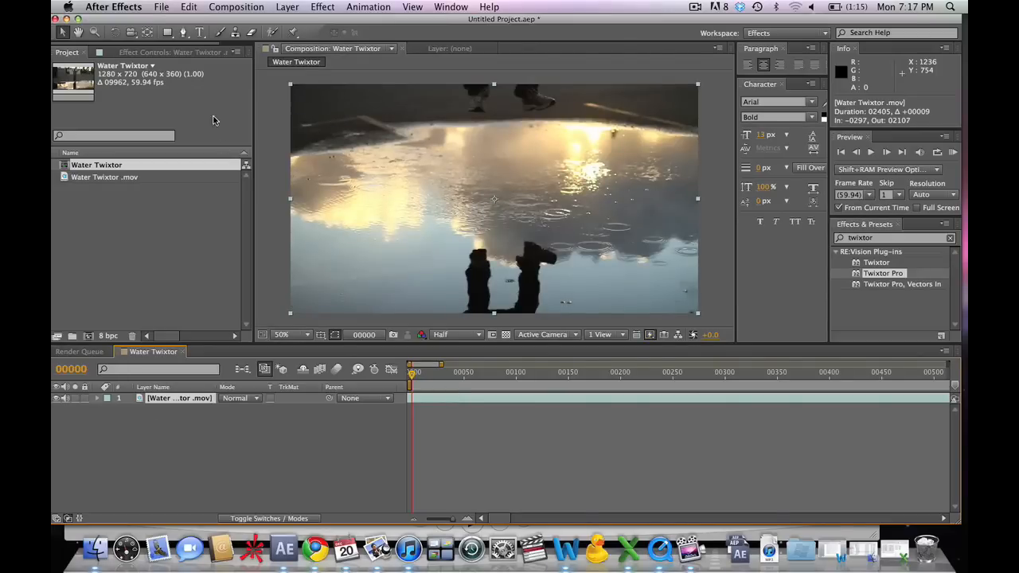
# Nest Water Twixtor into a new Water Twixtor 2 composition and add a dark gray solid over it
pyautogui.click(96, 164)
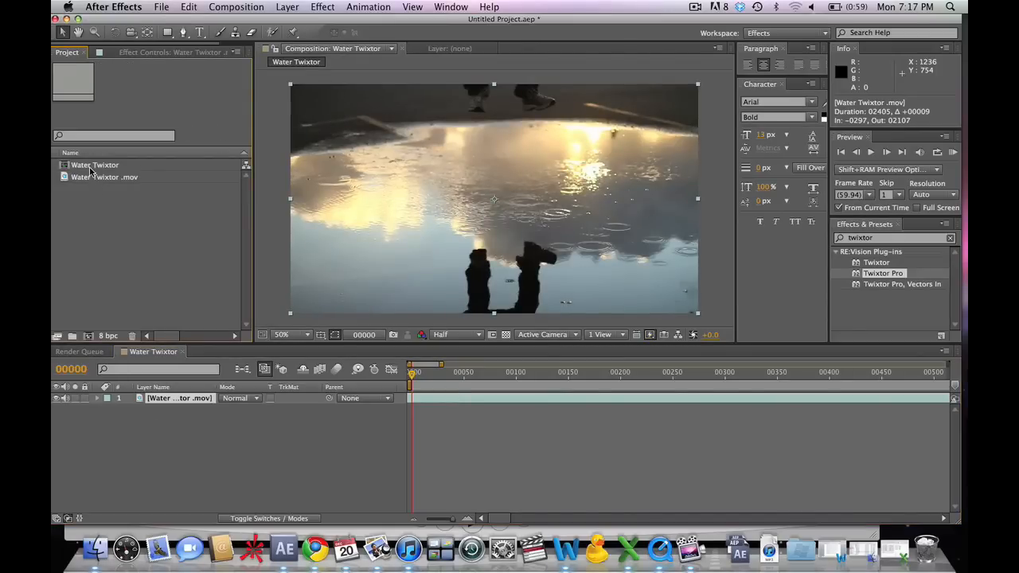
pyautogui.click(95, 164)
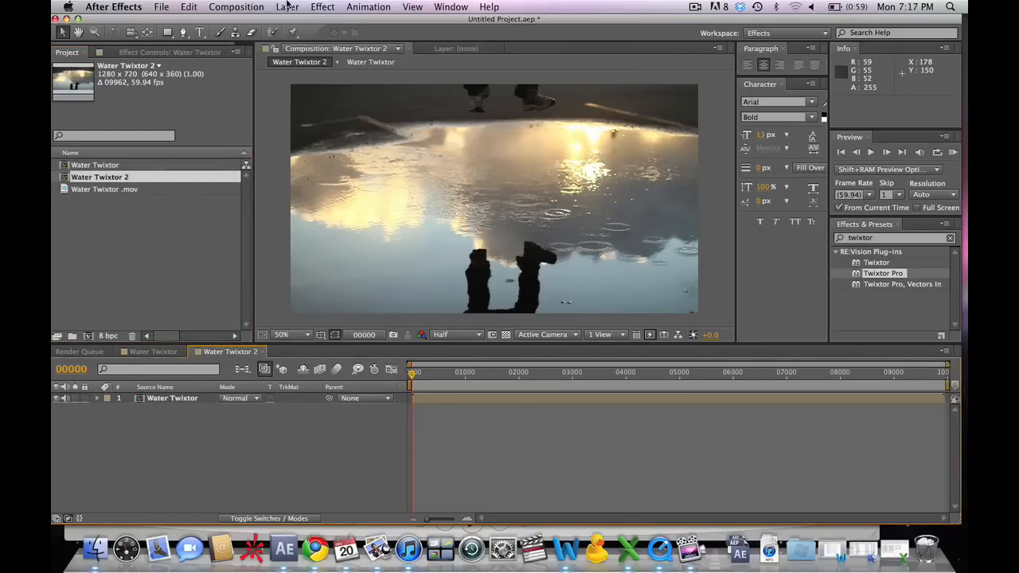
pyautogui.click(287, 6)
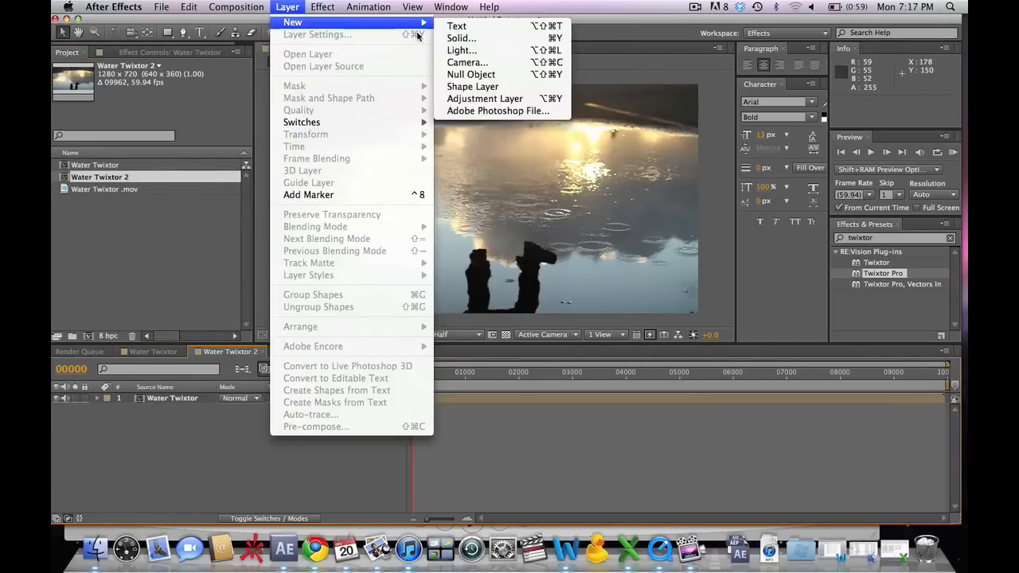
pyautogui.click(462, 39)
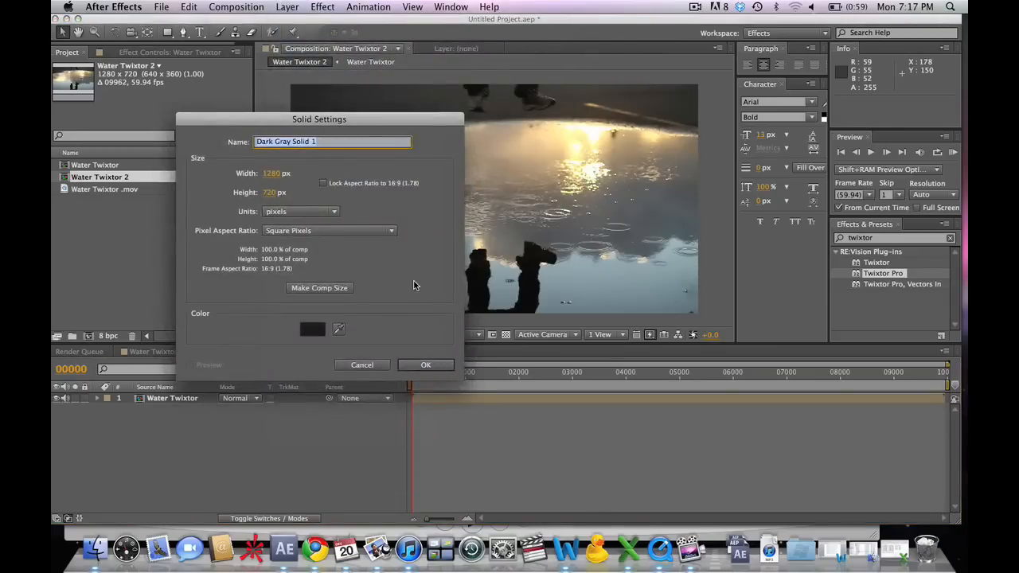
pyautogui.click(425, 364)
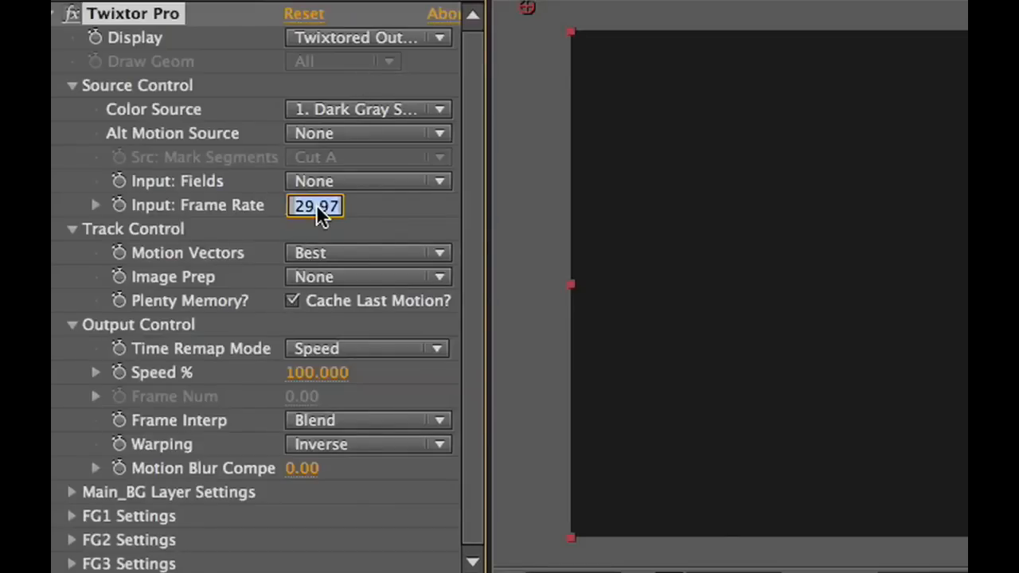
# Set Twixtor Pro to 23.967 input frame rate, Water Twixtor colour source and Motion Weighted Blend interpolation
pyautogui.write('3.967')
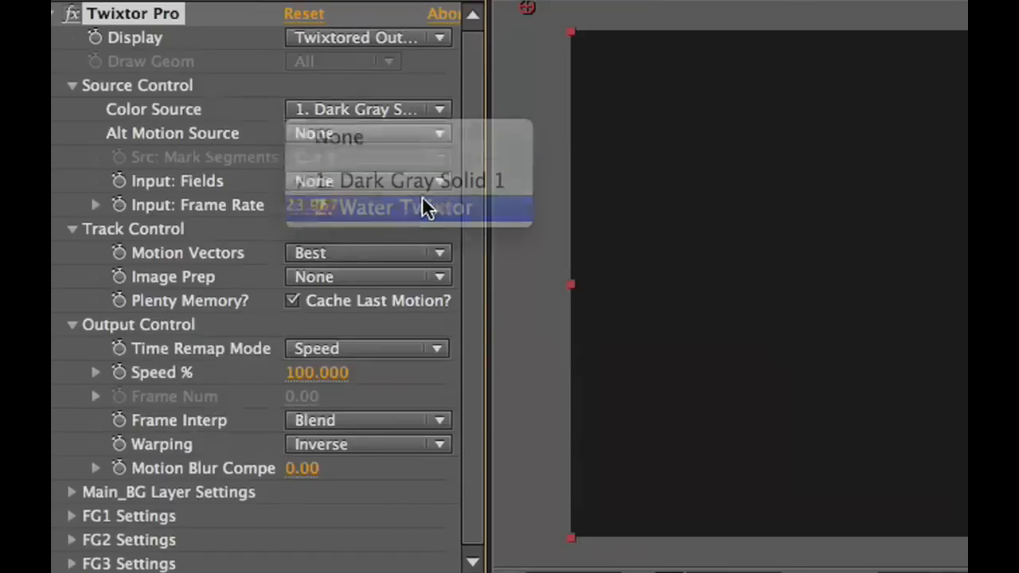
pyautogui.click(407, 207)
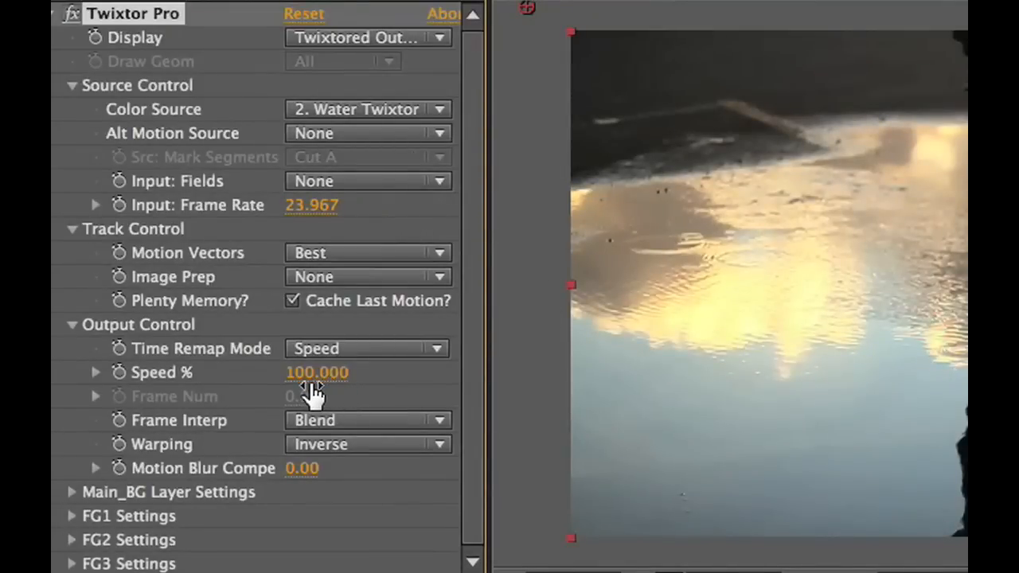
pyautogui.moveTo(342, 319)
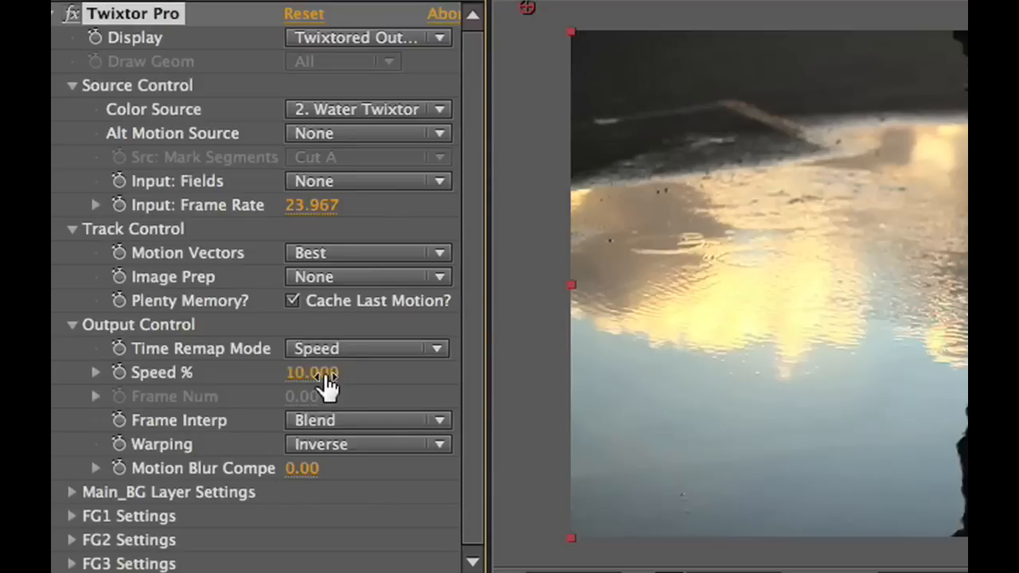
pyautogui.click(366, 420)
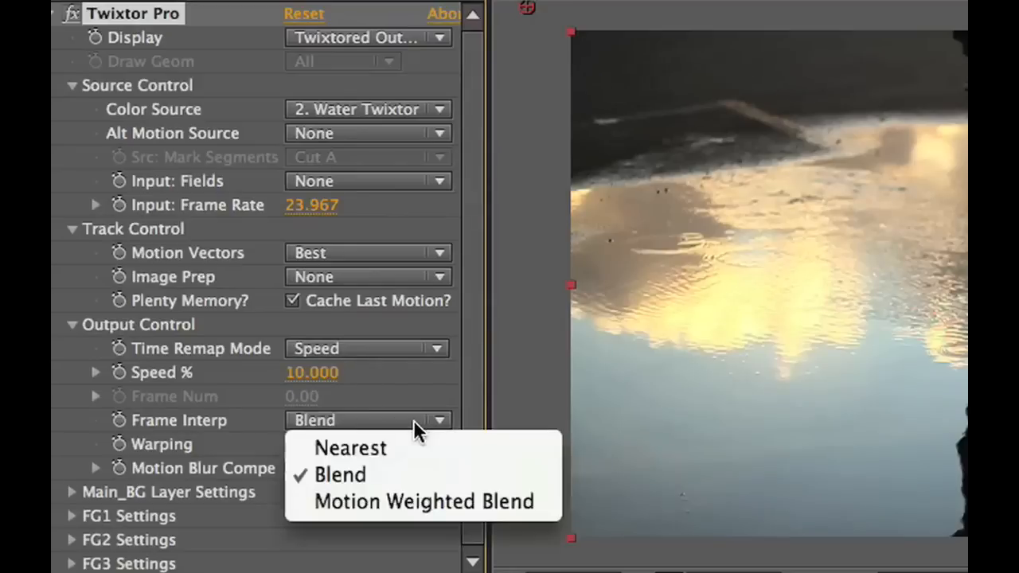
pyautogui.click(423, 501)
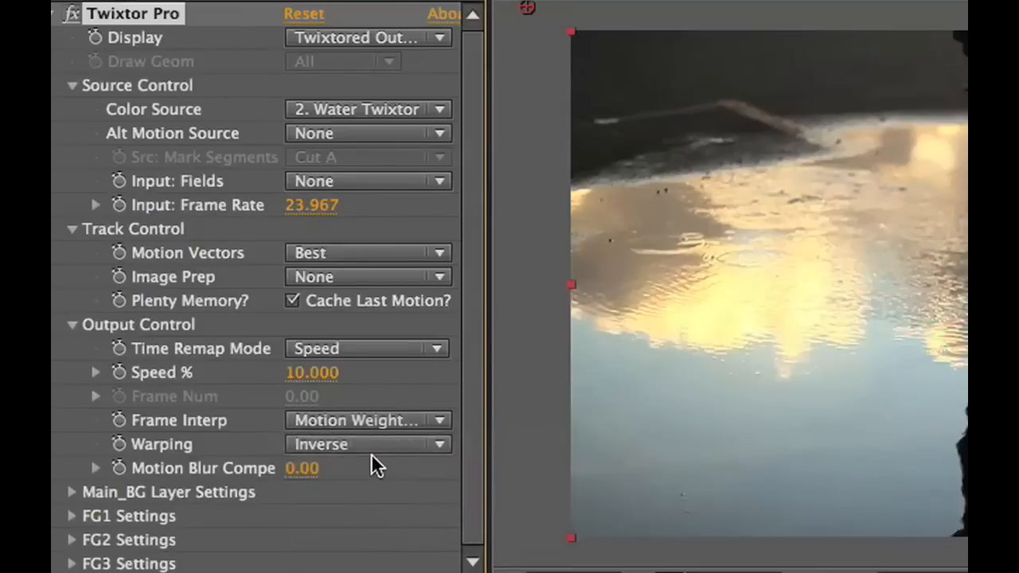
pyautogui.click(366, 444)
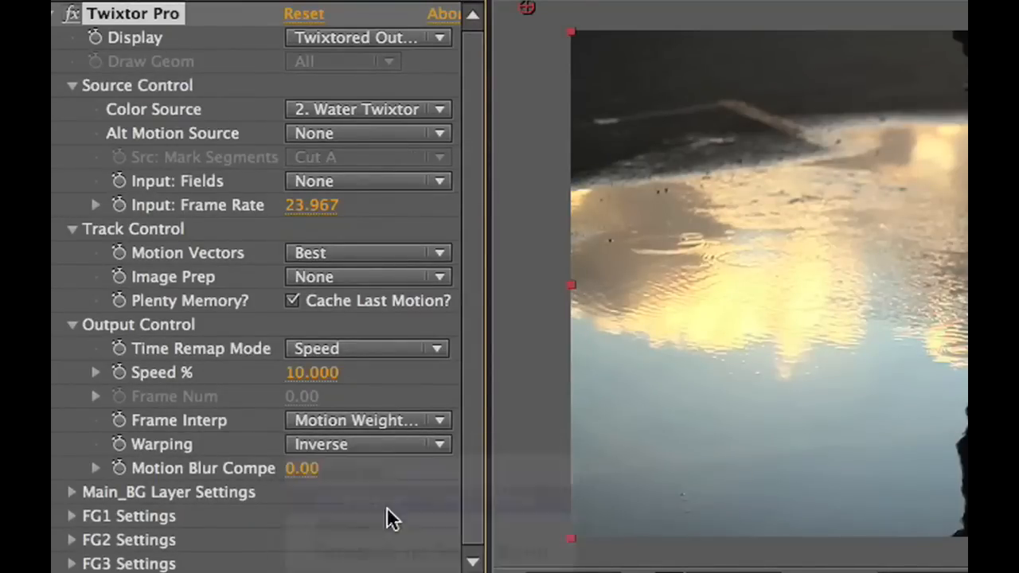
pyautogui.click(367, 444)
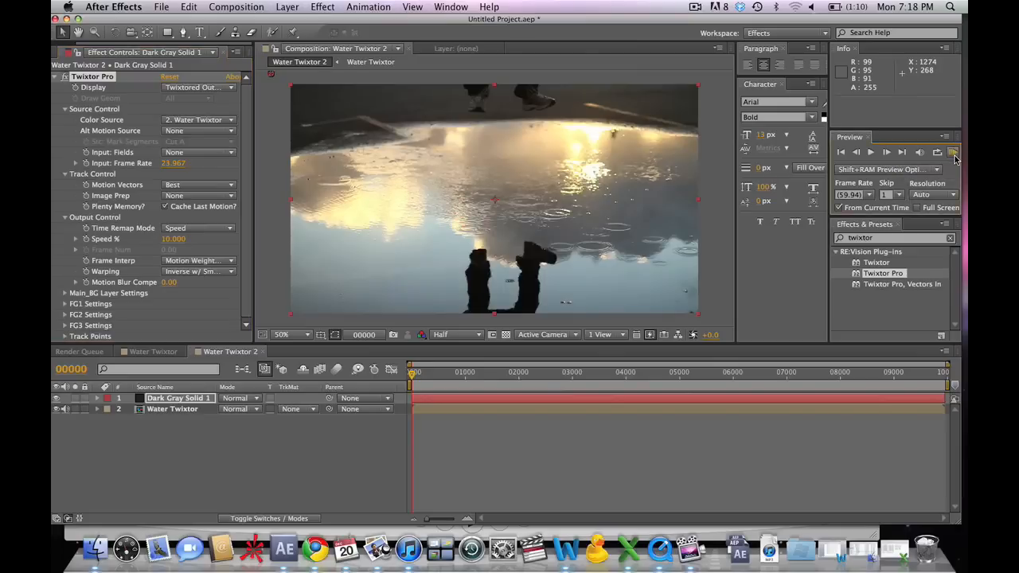
pyautogui.click(885, 152)
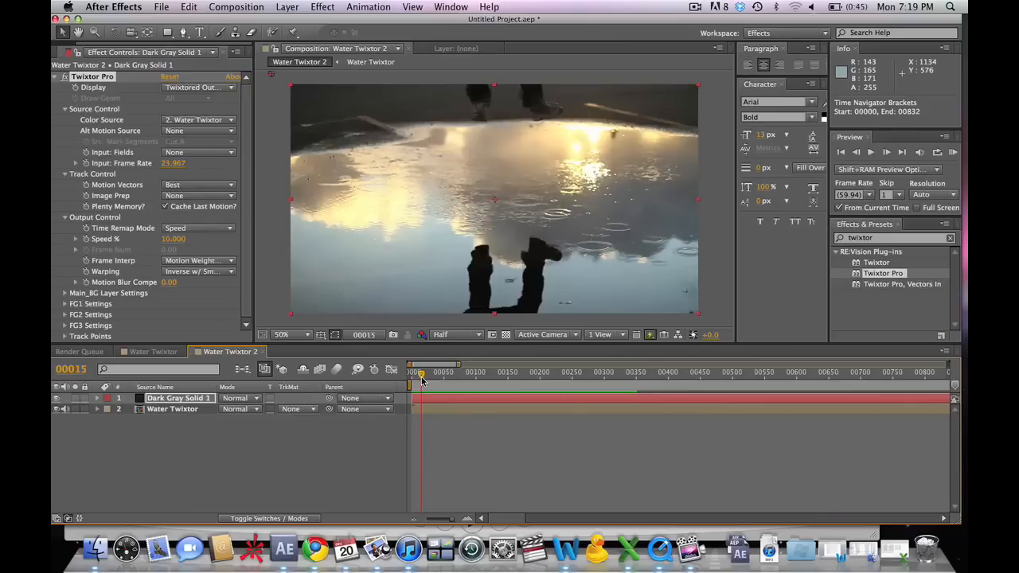
pyautogui.moveTo(420, 372); pyautogui.dragTo(443, 372)
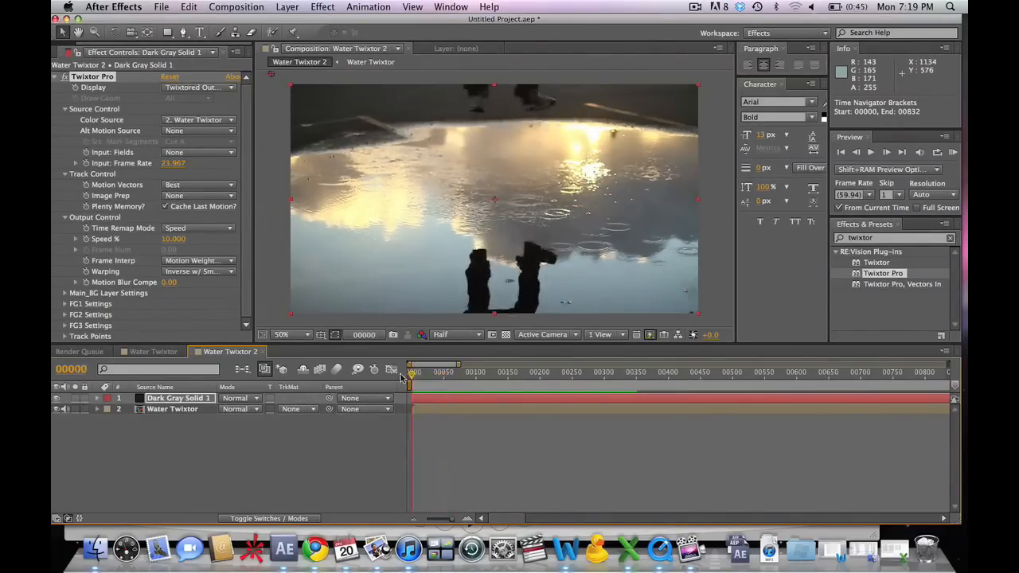
pyautogui.click(172, 408)
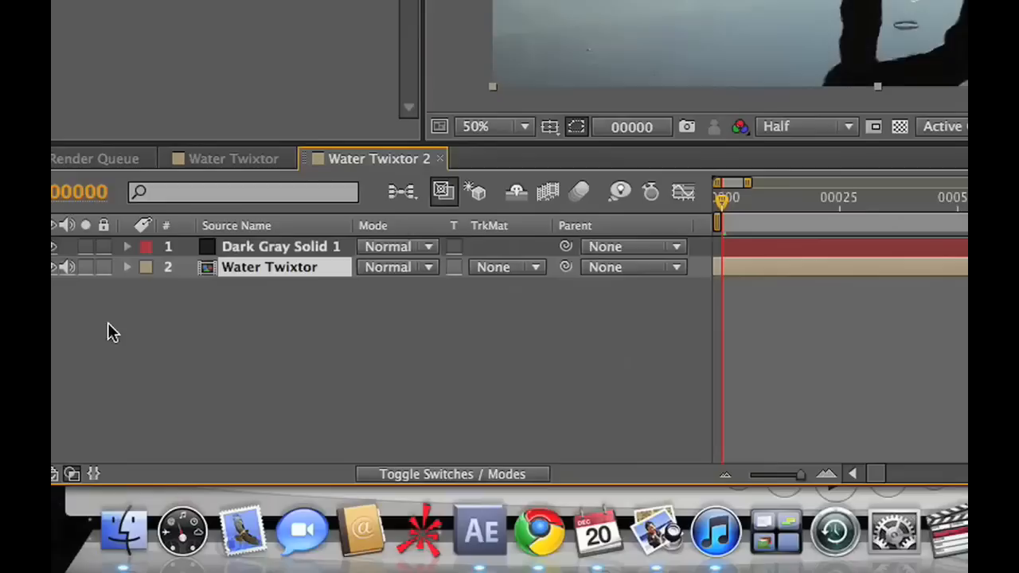
pyautogui.moveTo(131, 268)
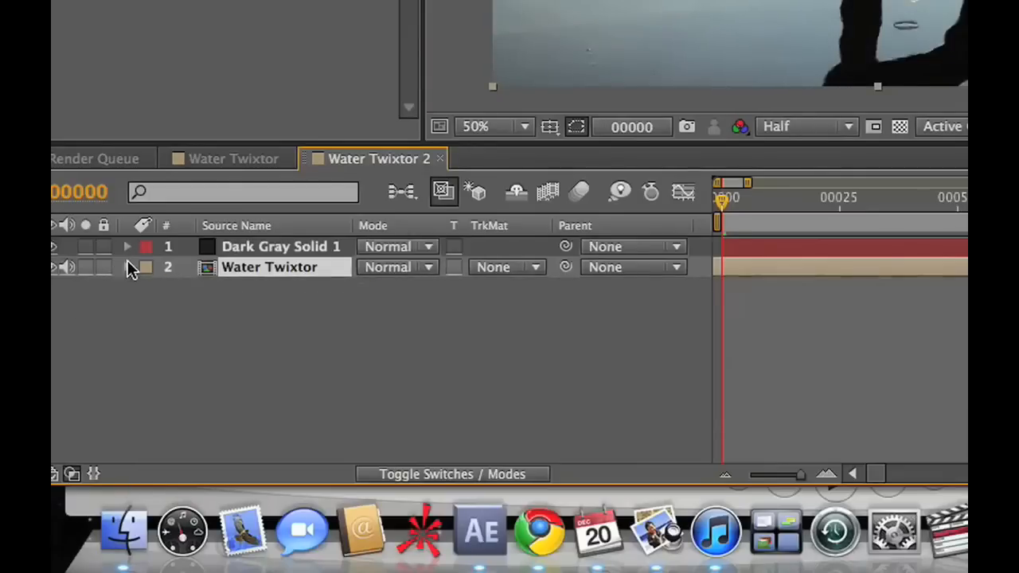
# Twirl open Dark Gray Solid 1's Effects to expose the Twixtor Pro settings in the timeline
pyautogui.click(127, 245)
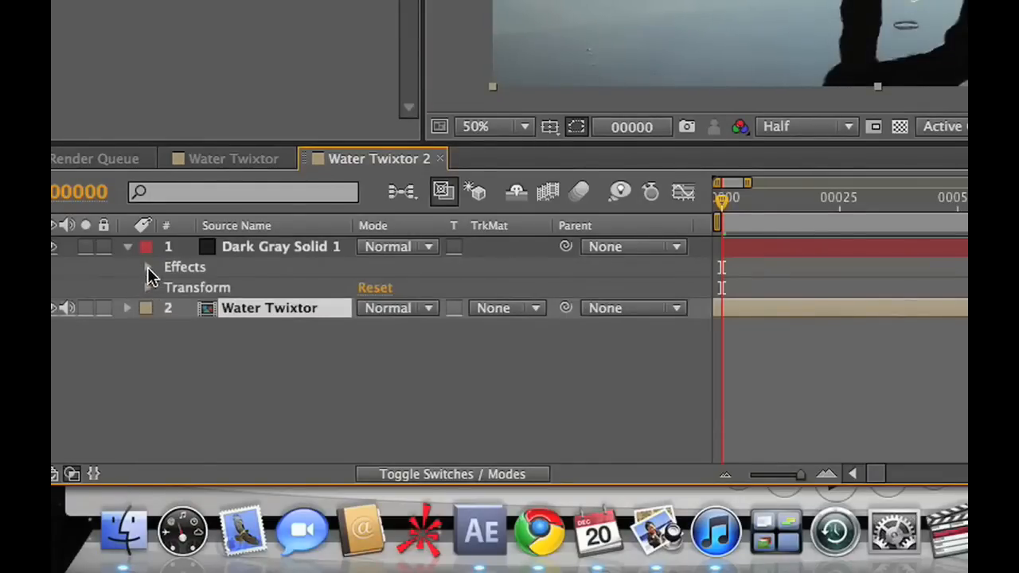
pyautogui.click(147, 268)
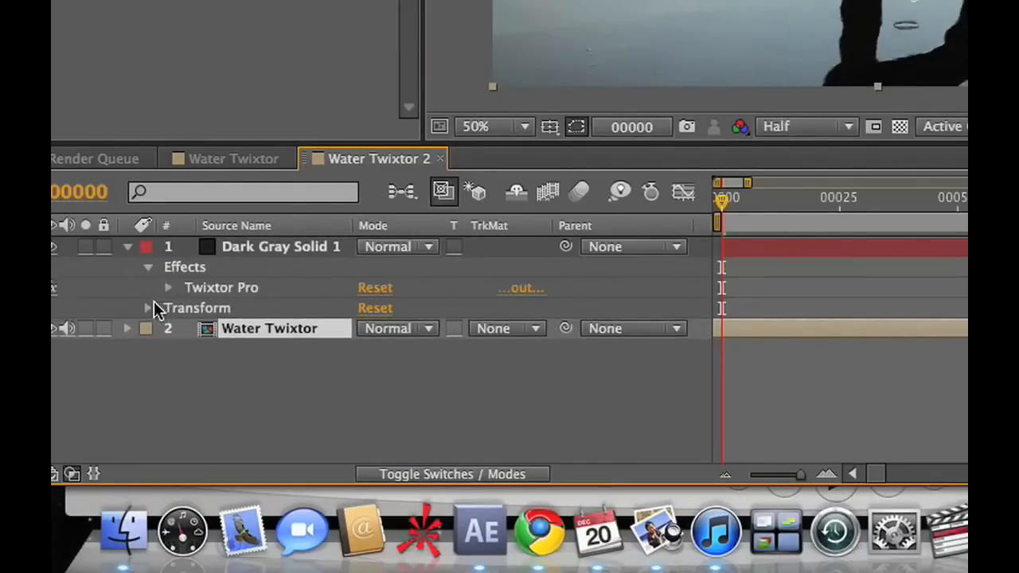
pyautogui.click(168, 287)
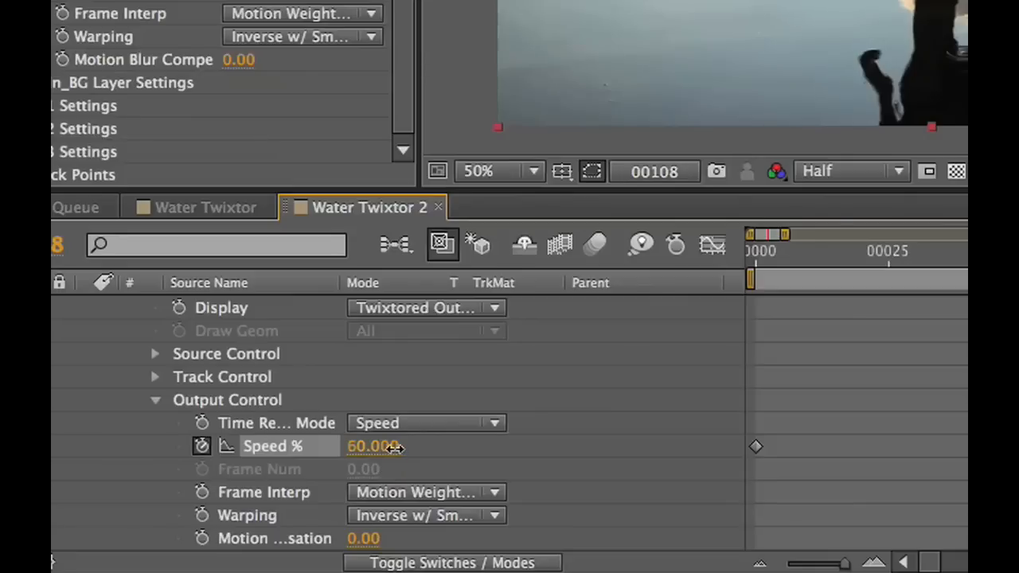
# Scrub Twixtor's Speed % up to faster values and keyframe it around frames 100–120
pyautogui.moveTo(374, 445); pyautogui.dragTo(398, 446)
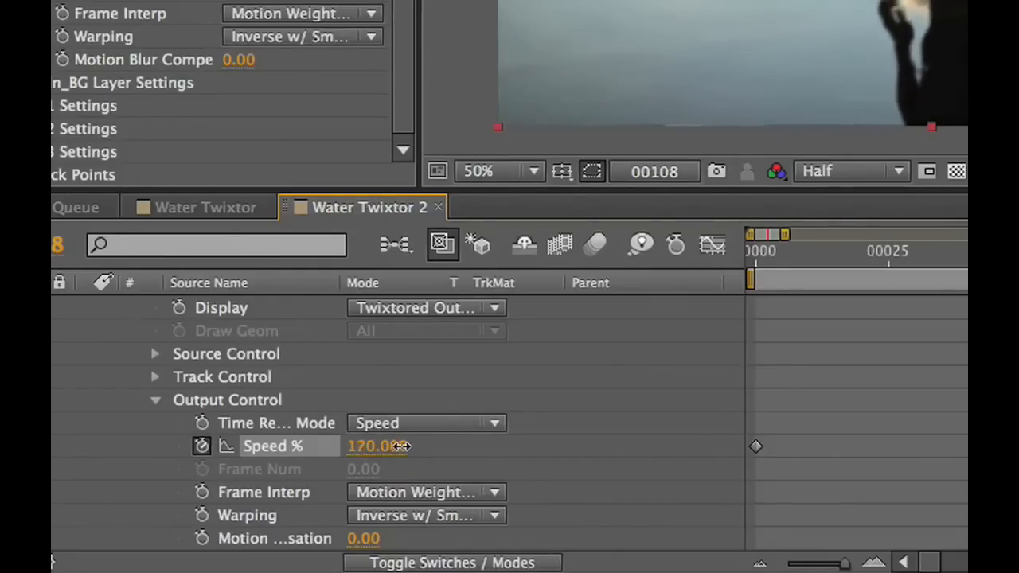
pyautogui.moveTo(379, 446); pyautogui.dragTo(411, 446)
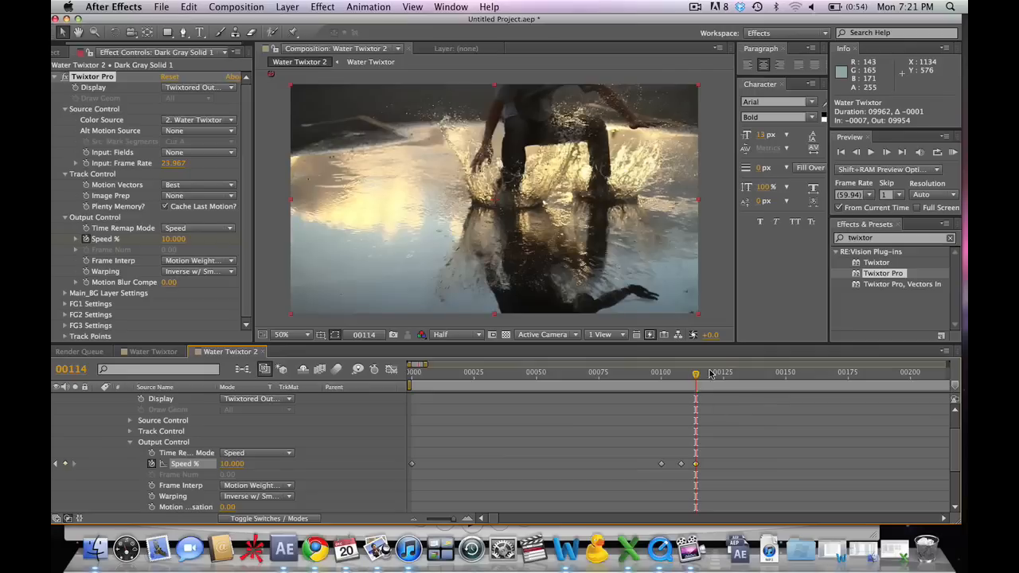
pyautogui.click(699, 373)
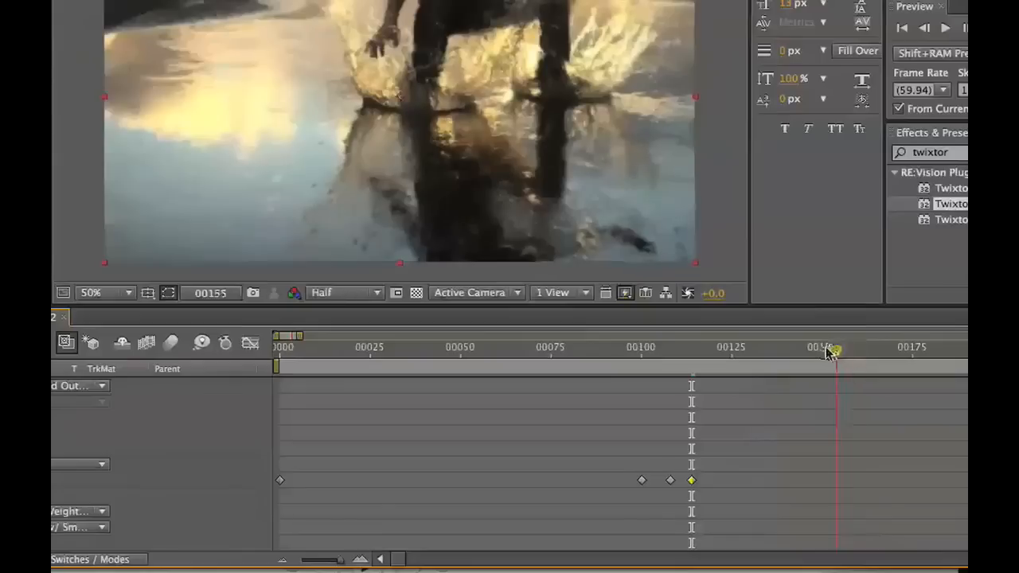
# Apply Easy Ease In to the 280 and 10 speed keyframes via Keyframe Assistant
pyautogui.moveTo(836, 354); pyautogui.dragTo(732, 353)
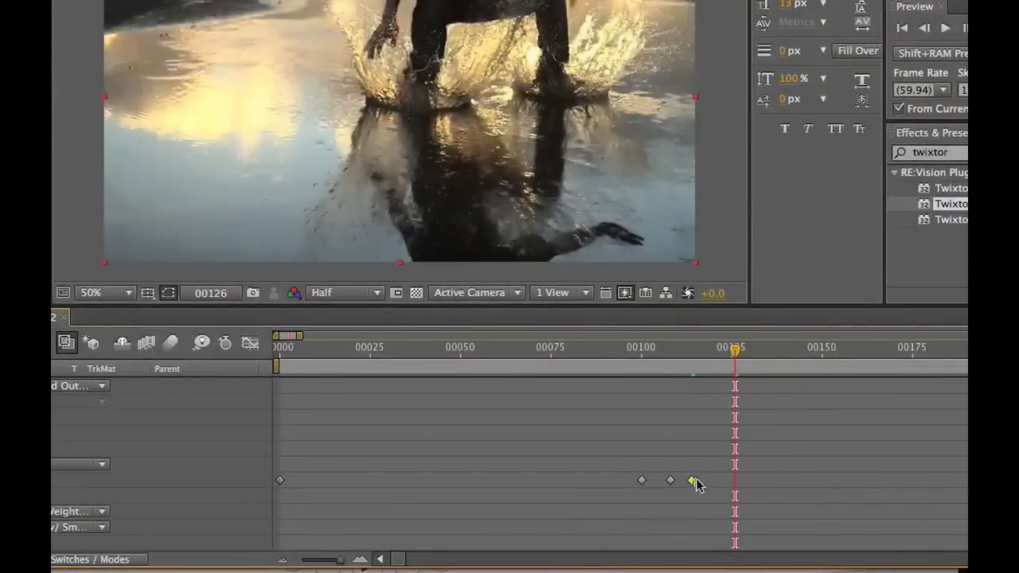
pyautogui.rightClick(671, 481)
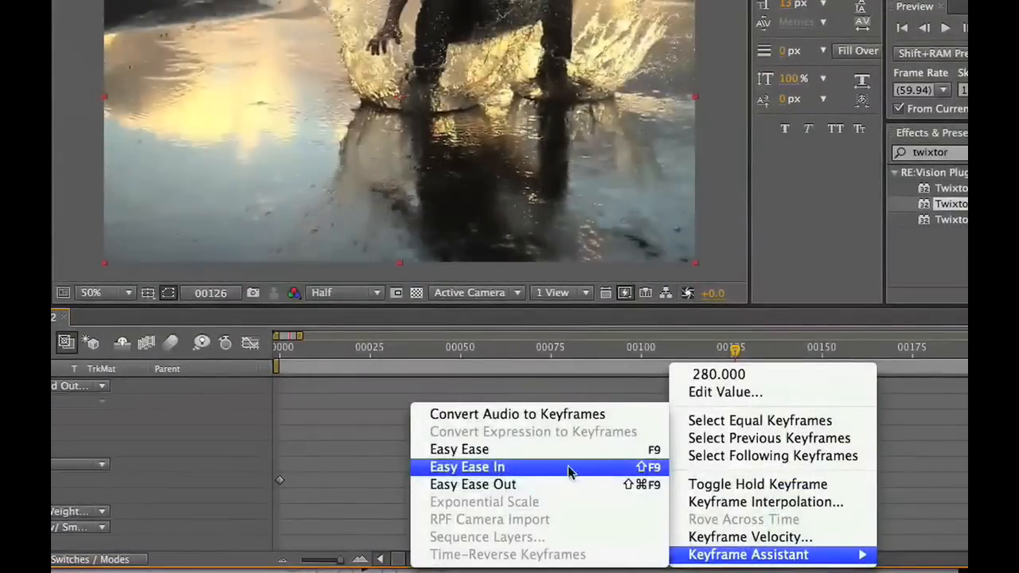
pyautogui.click(468, 466)
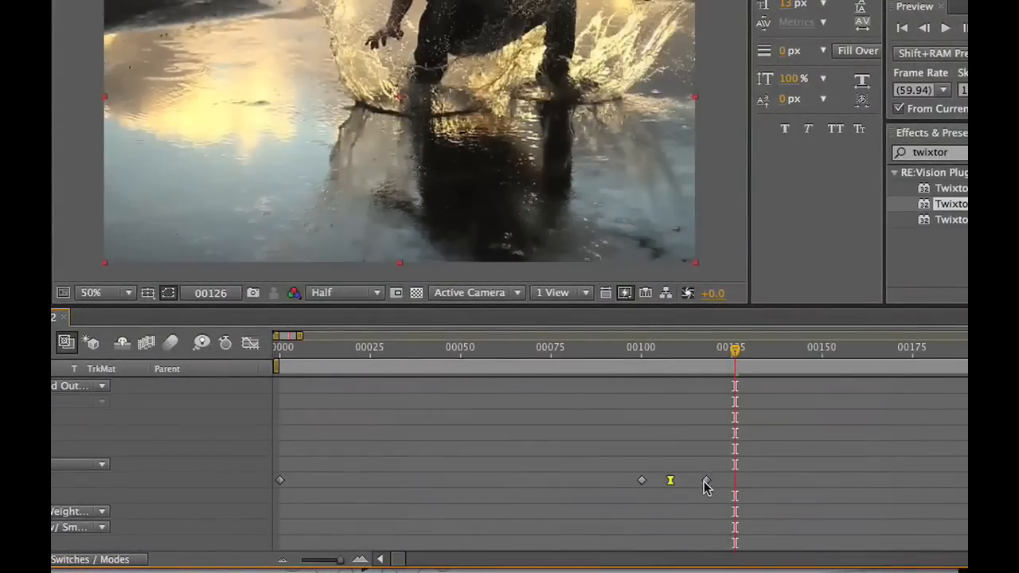
pyautogui.rightClick(707, 481)
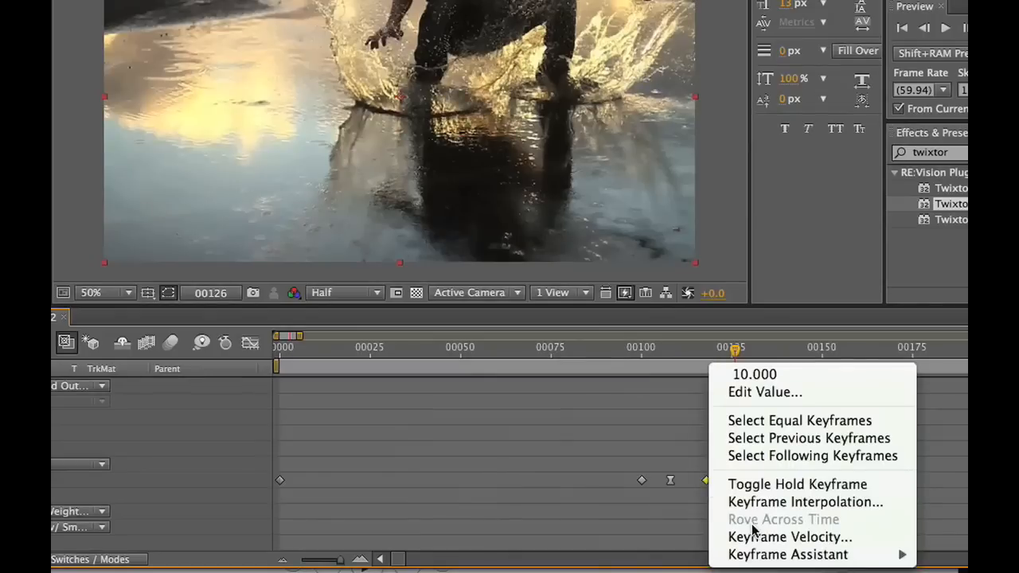
pyautogui.moveTo(787, 554)
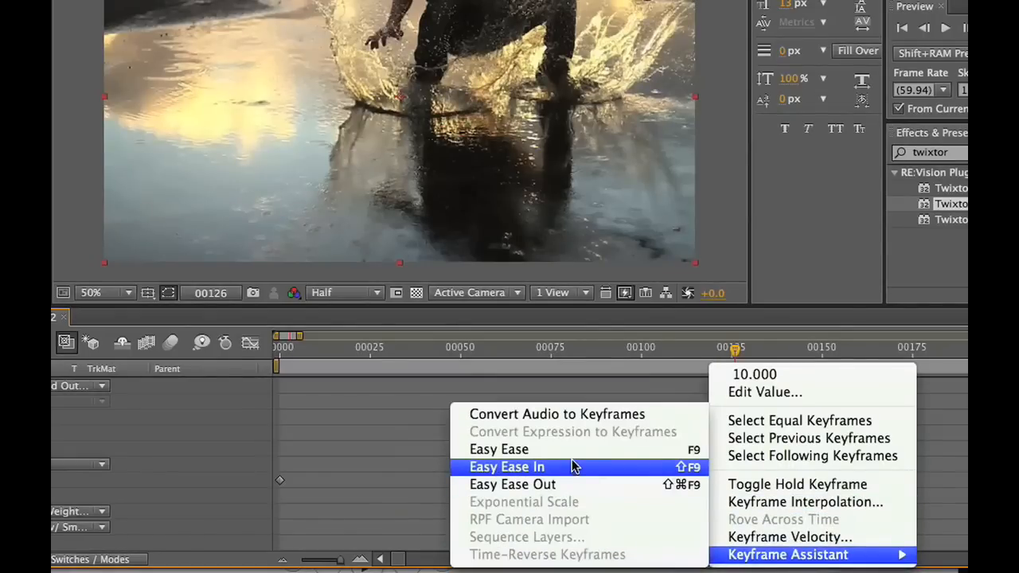
pyautogui.click(506, 466)
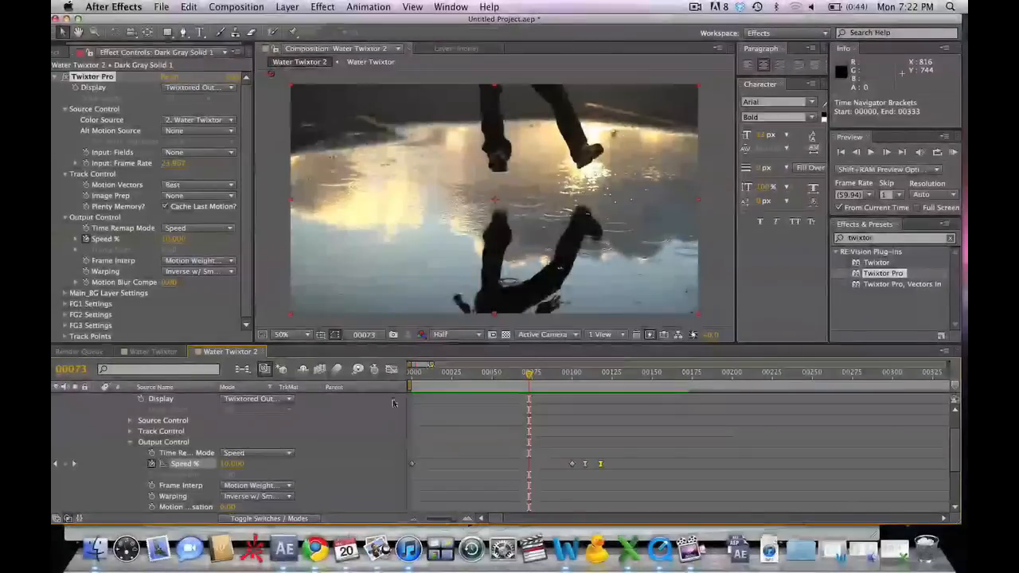
# Add an adjustment layer with Fast Blur at Blurriness 5.0 above the footage
pyautogui.click(287, 7)
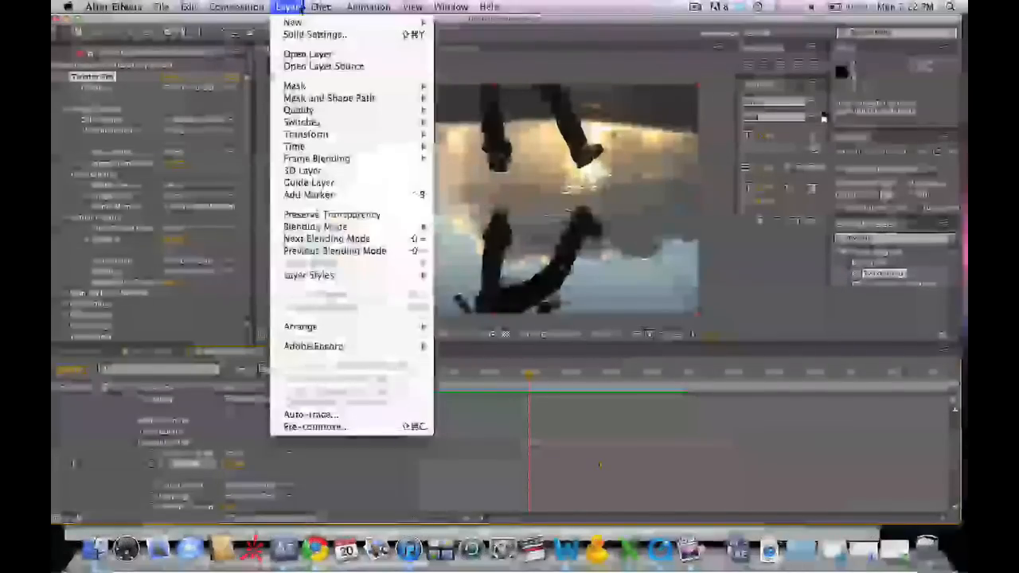
pyautogui.moveTo(293, 22)
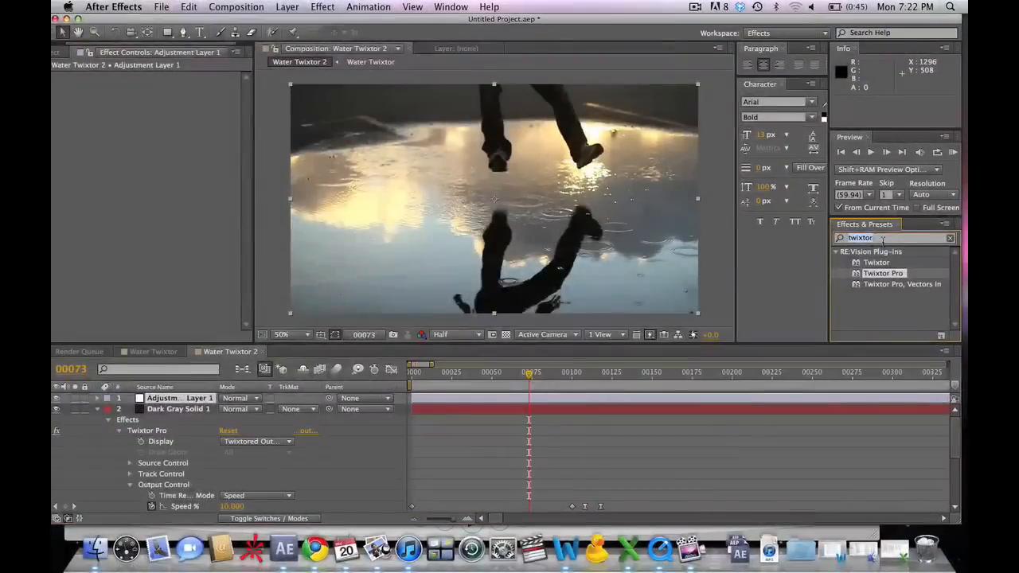
pyautogui.write('fast blur')
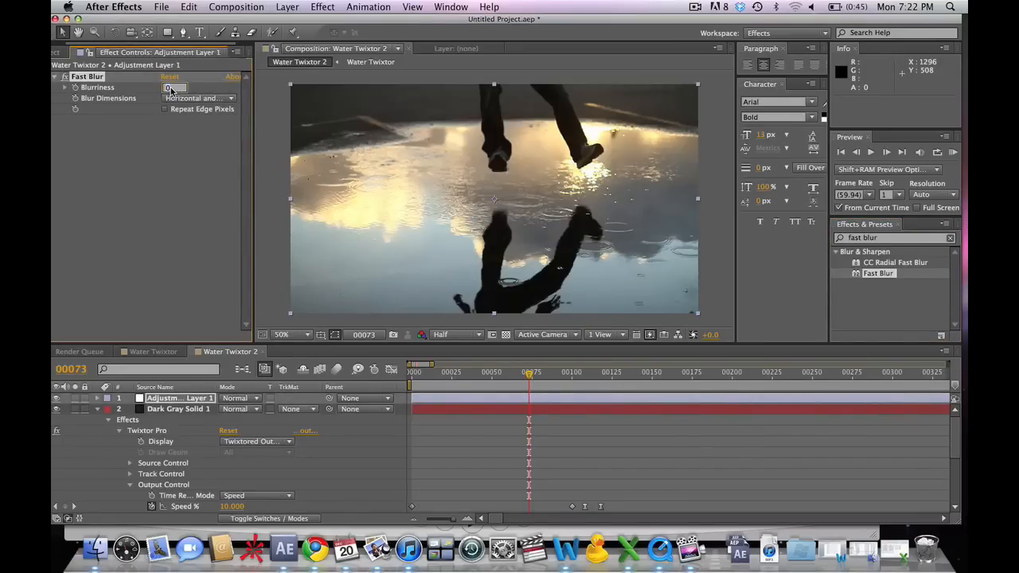
pyautogui.write('5.0')
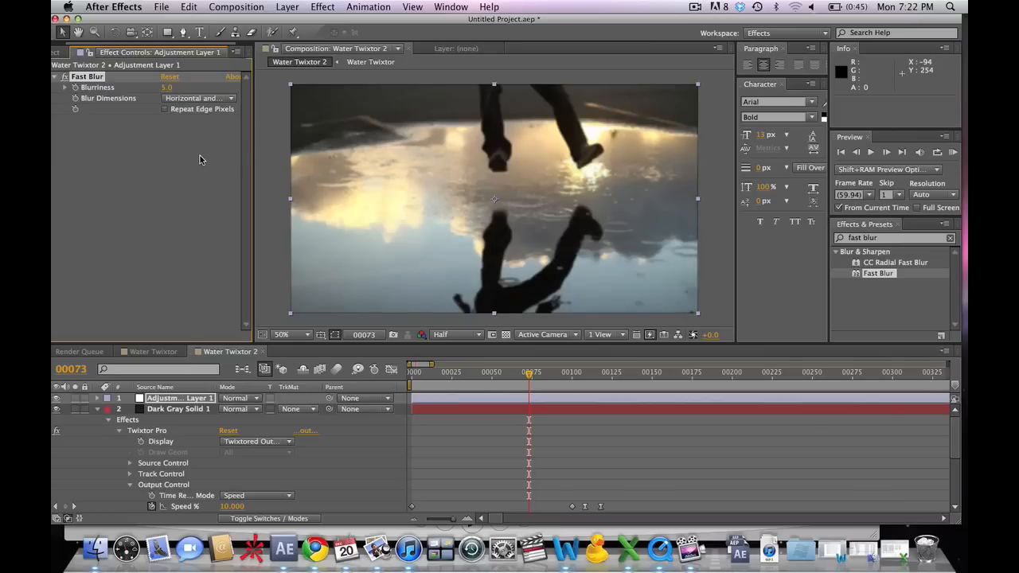
pyautogui.moveTo(544, 186)
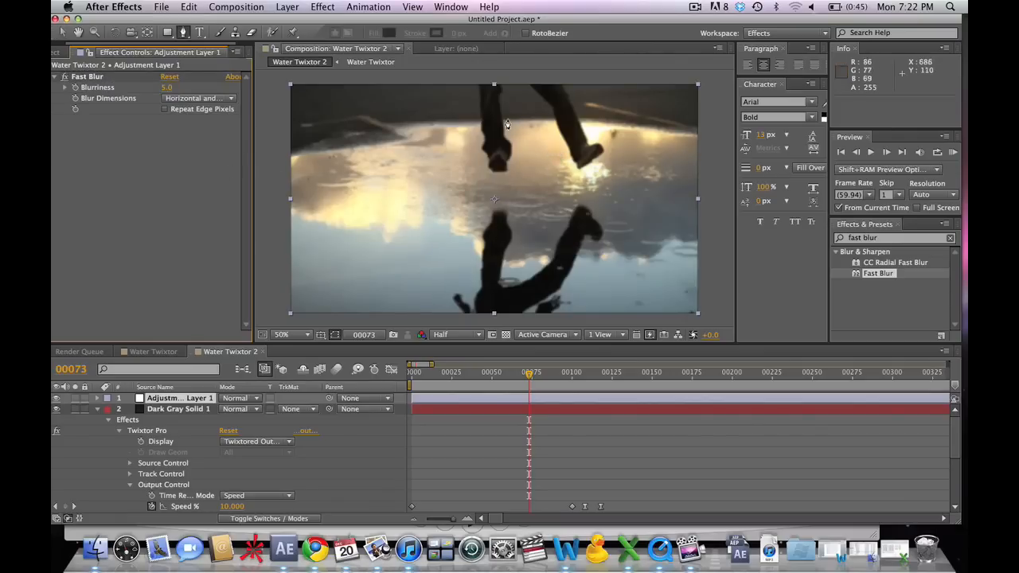
pyautogui.moveTo(451, 136)
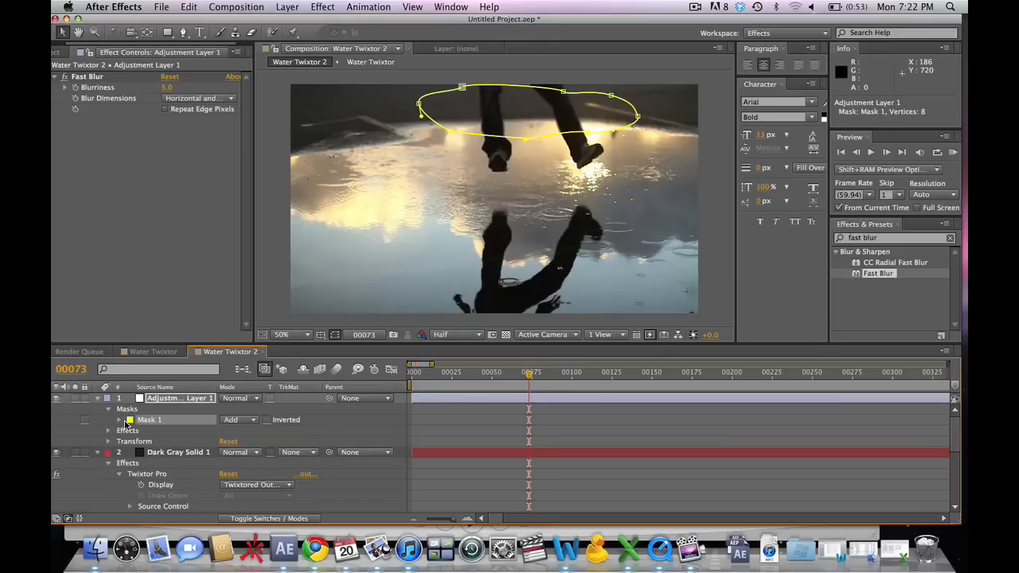
# Reveal Mask 1 properties and reshape the mask path around the splash at frame 301
pyautogui.click(118, 420)
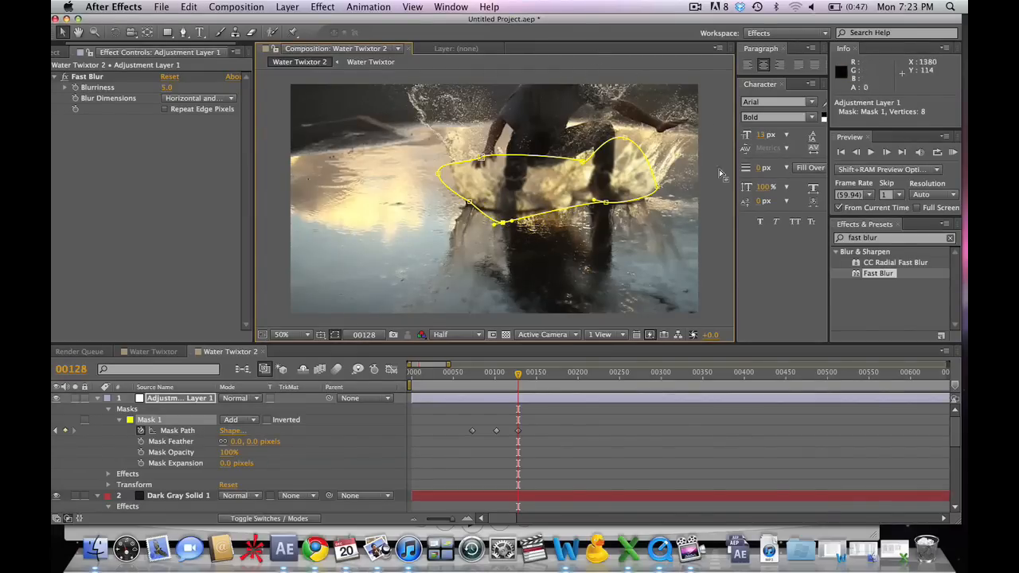
pyautogui.click(544, 379)
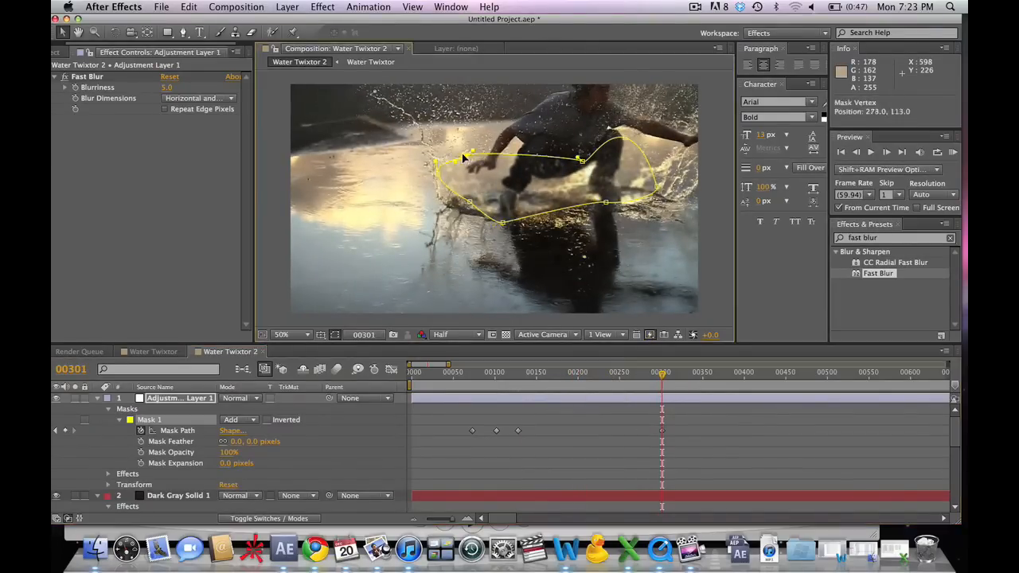
pyautogui.moveTo(465, 158); pyautogui.dragTo(422, 130)
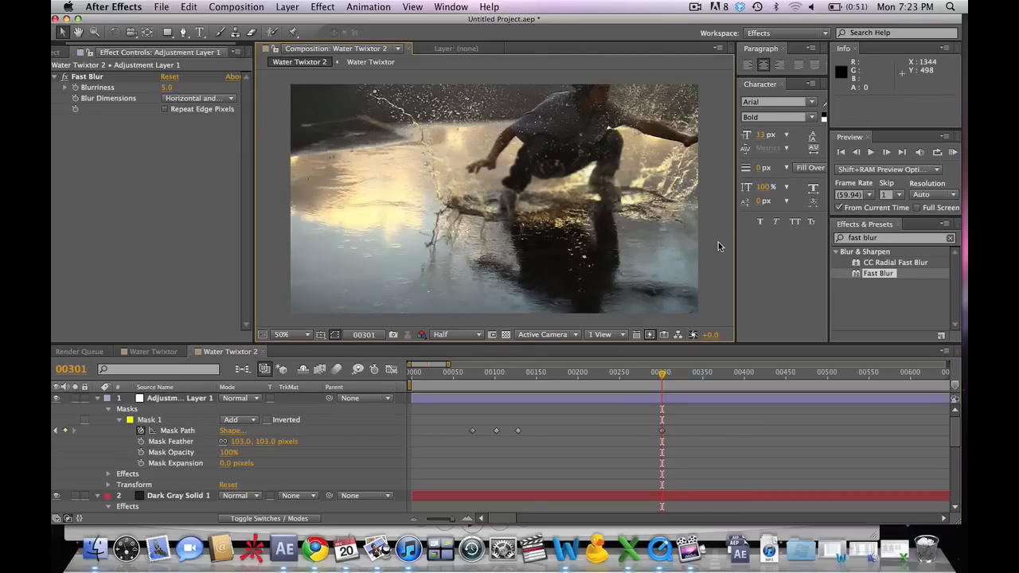
# Hide the mask outline to judge how the 103-pixel feathered blur blends
pyautogui.click(287, 6)
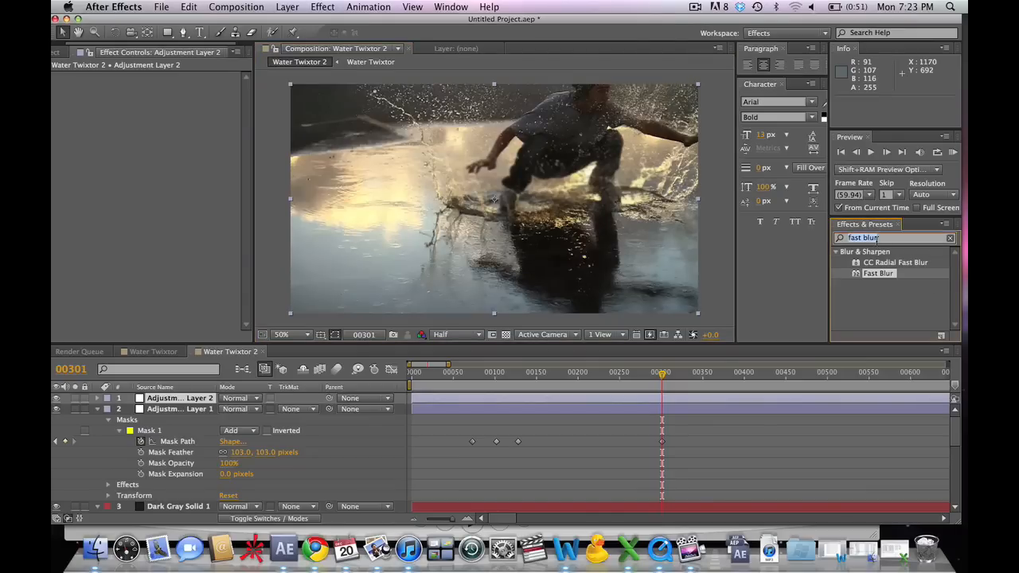
# Apply Curves to the new adjustment layer and bend it into a contrast-boosting S curve
pyautogui.write('curves')
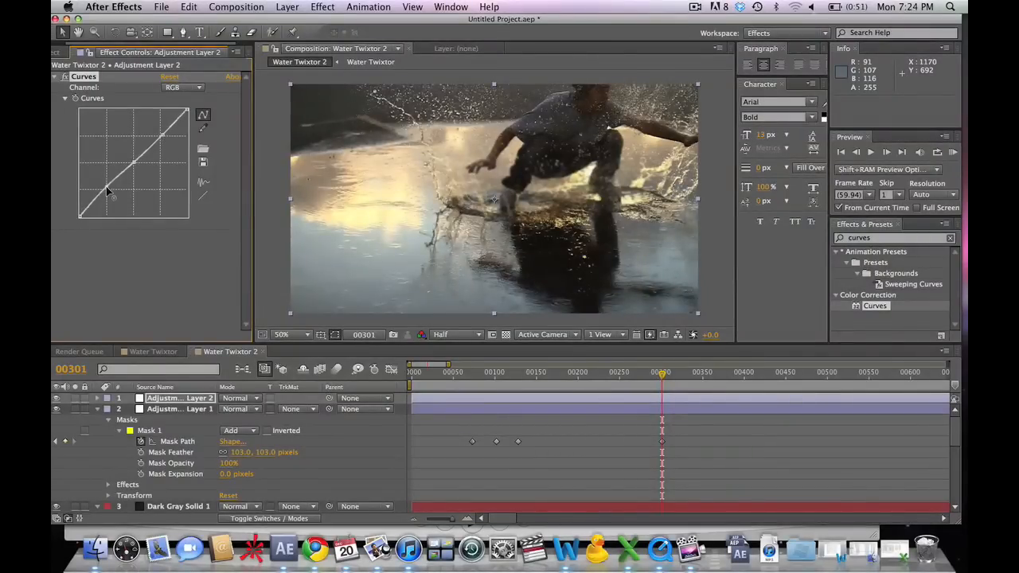
pyautogui.moveTo(115, 188); pyautogui.dragTo(108, 206)
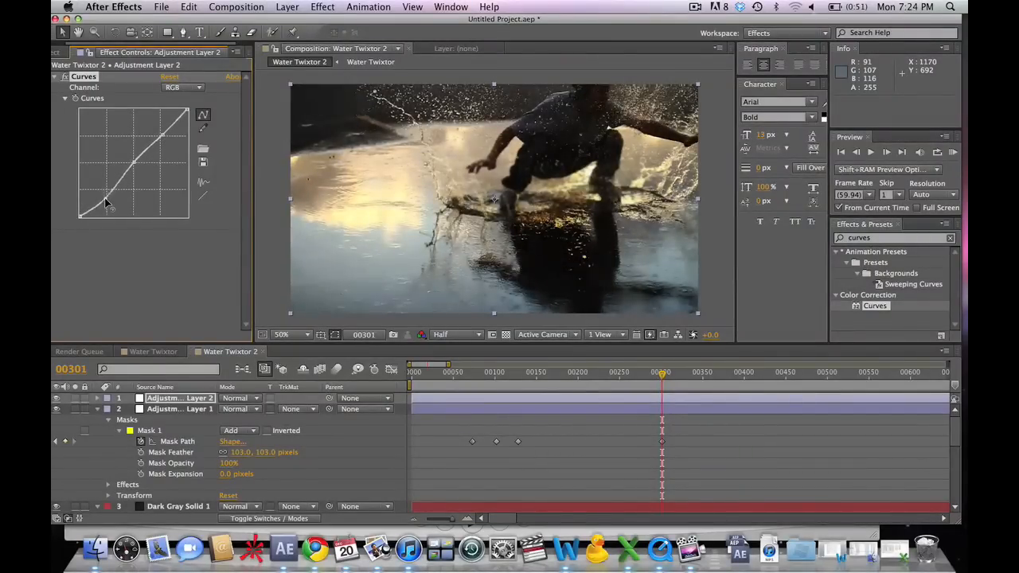
pyautogui.moveTo(108, 204); pyautogui.dragTo(95, 215)
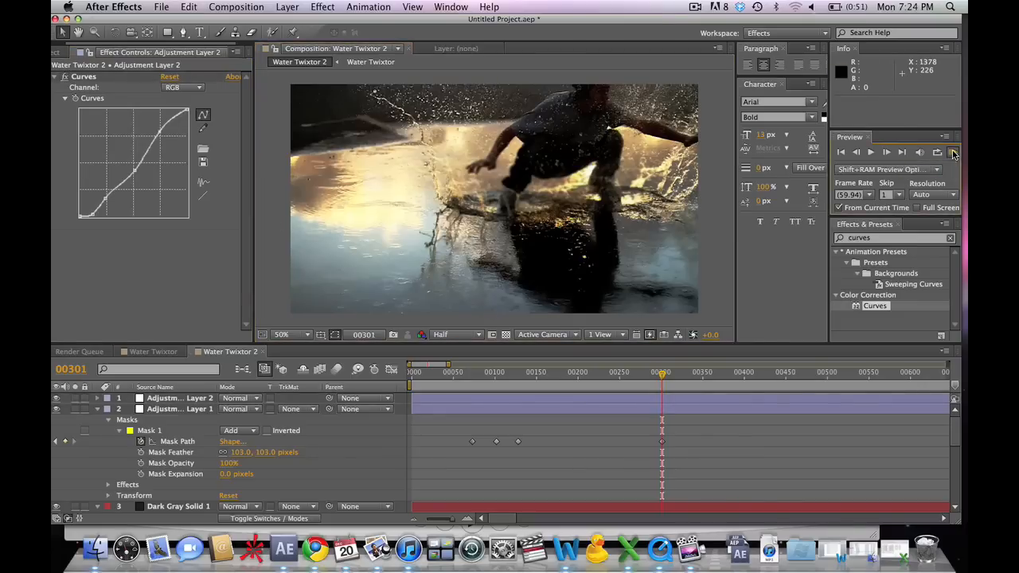
# Render a RAM preview of the finished splash shot and watch it full screen
pyautogui.click(953, 153)
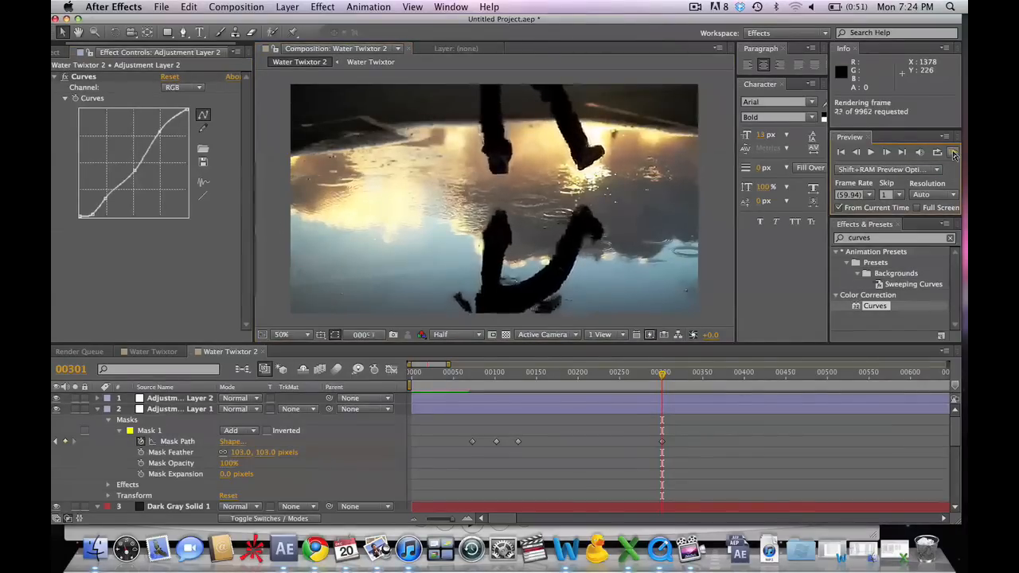
pyautogui.click(952, 153)
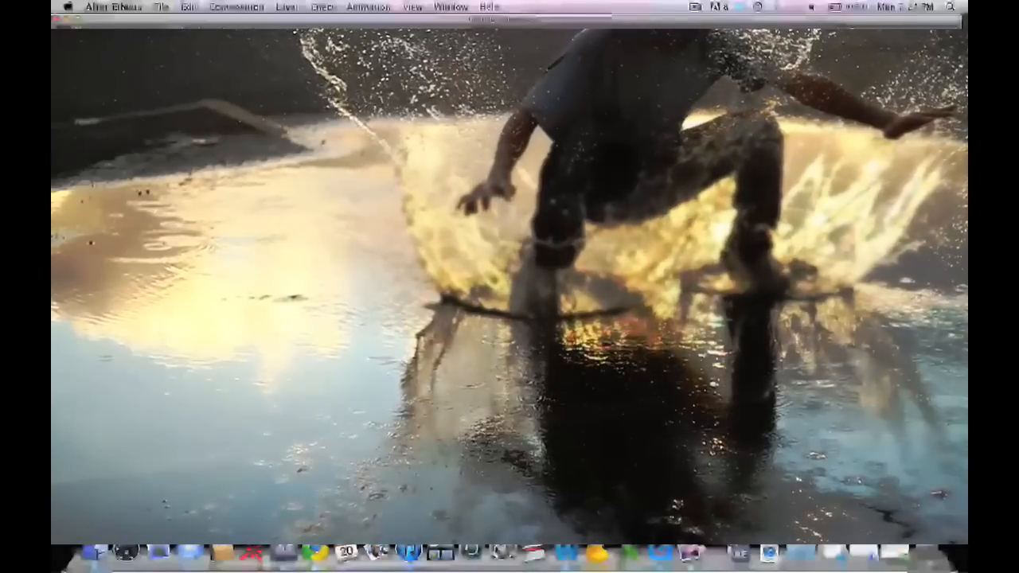